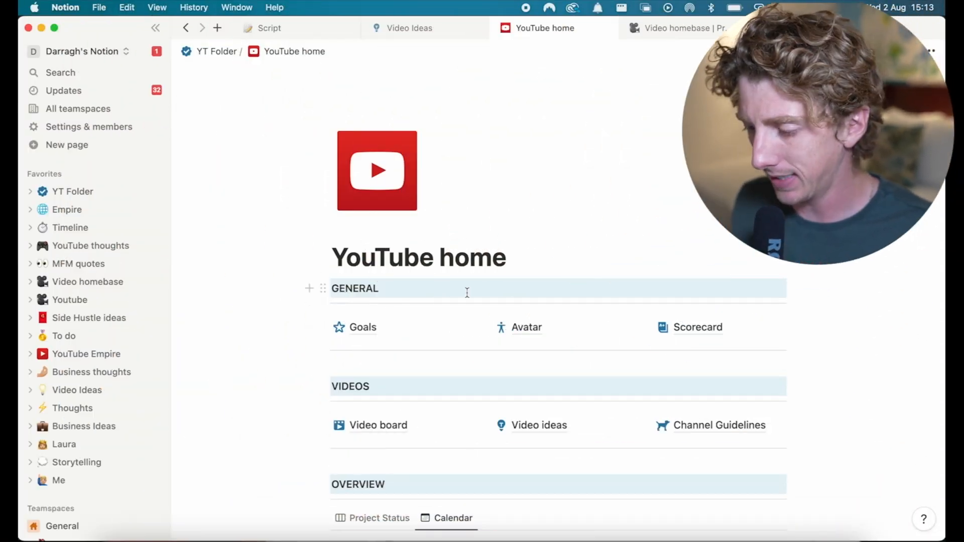
- Open Video Ideas from YouTube home and browse its channel, stage and rank columns
scroll("down", 3)
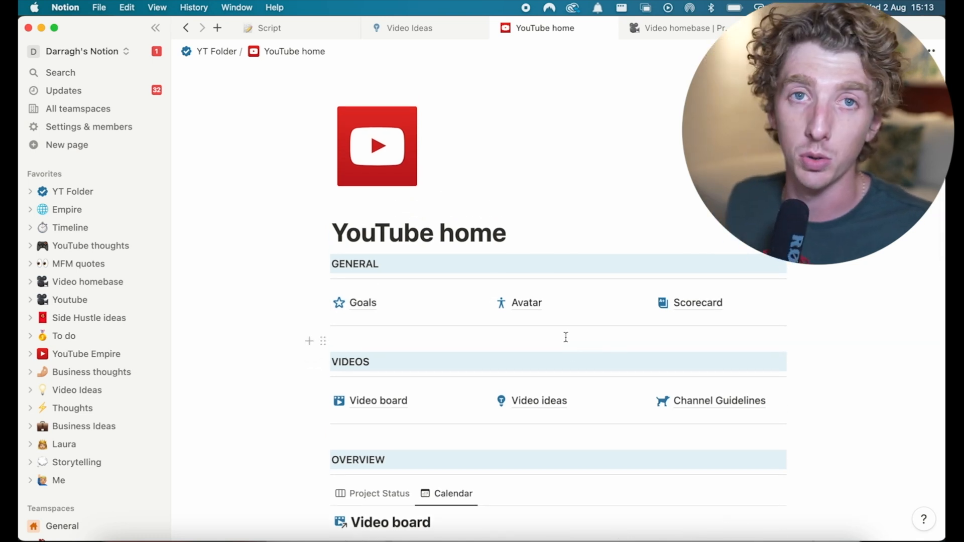
scroll("down", 3)
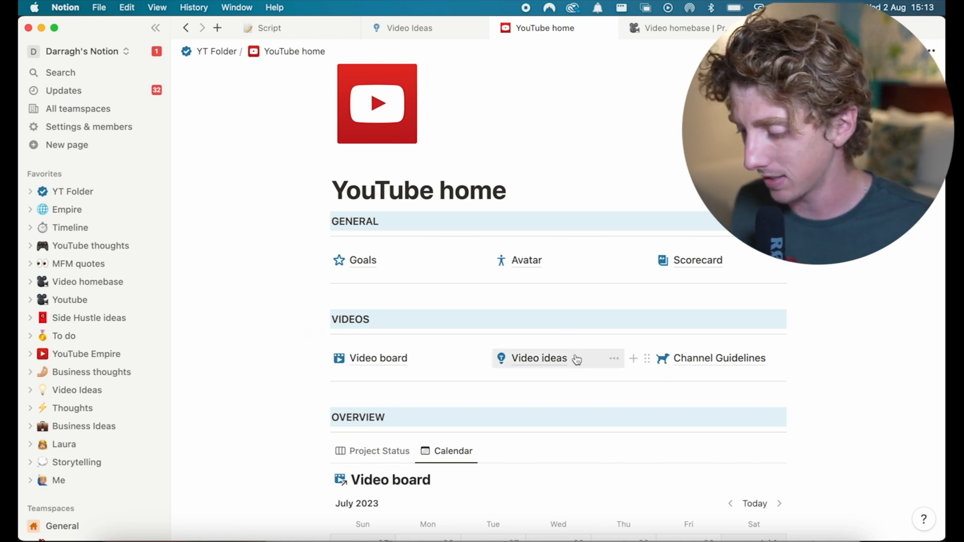
scroll("down", 3)
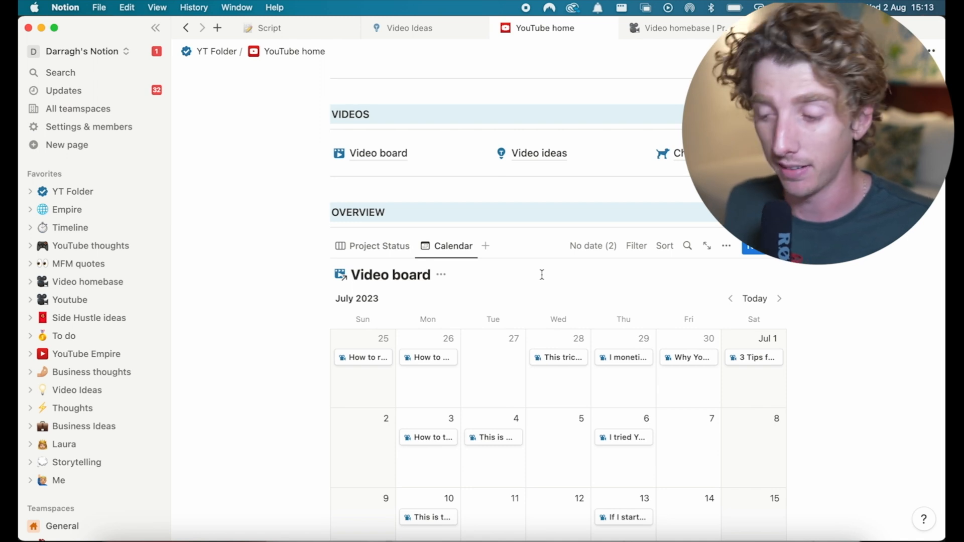
mouse_move(549, 277)
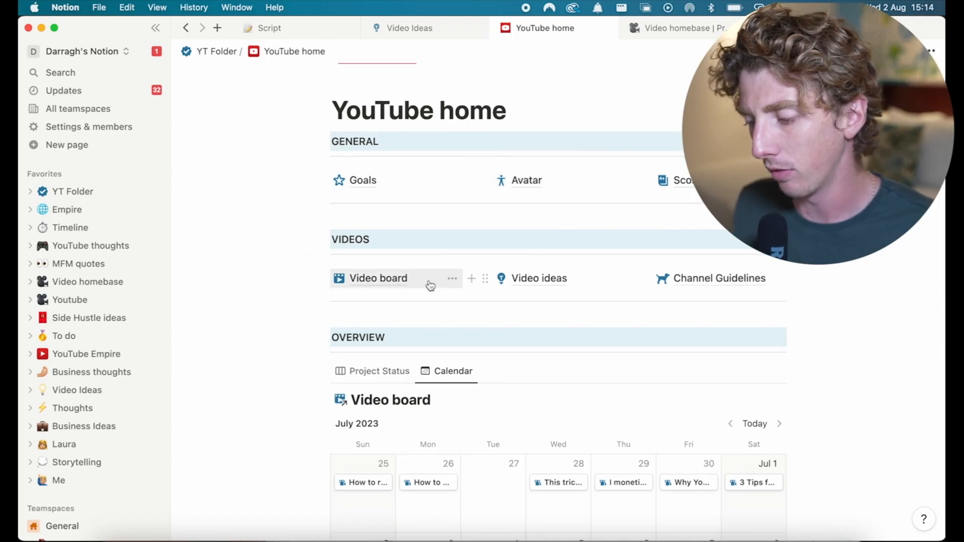
mouse_move(538, 285)
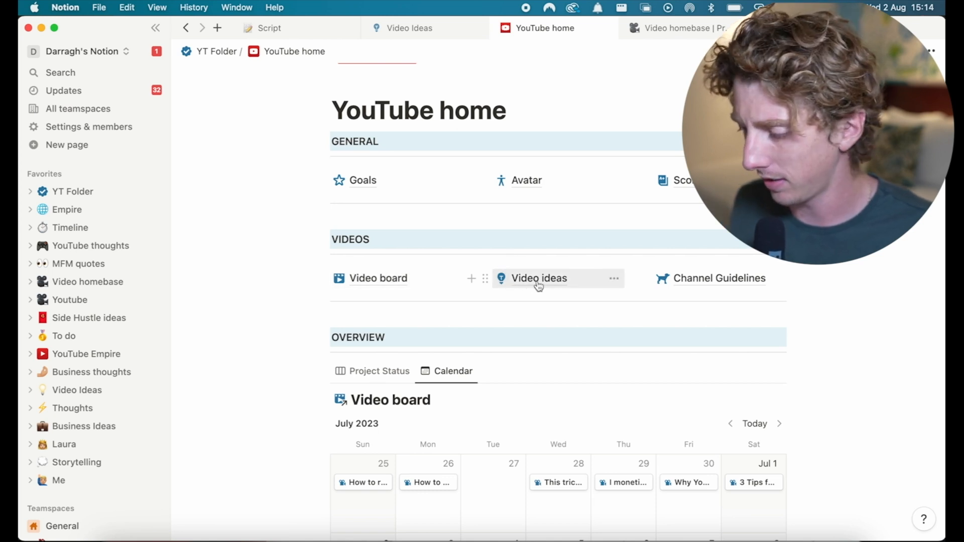
mouse_move(557, 288)
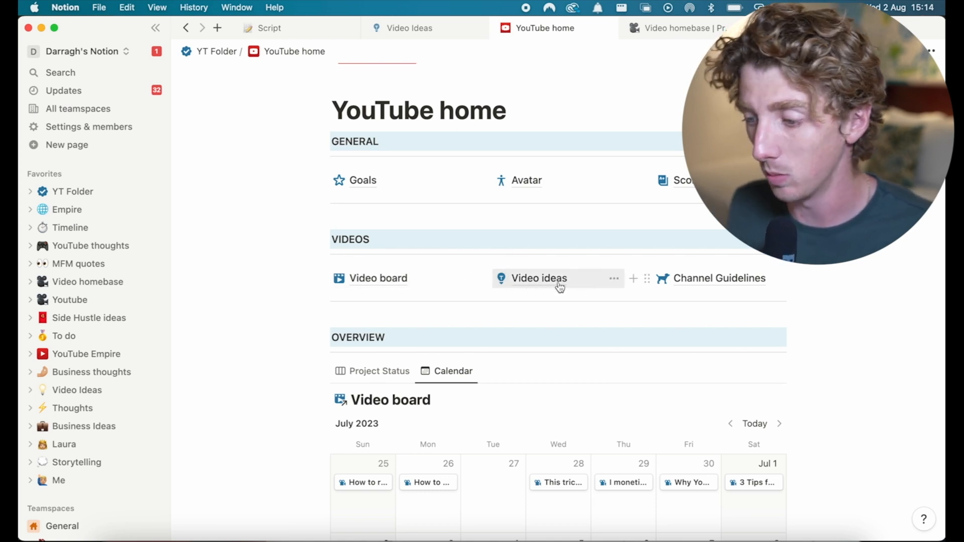
left_click(539, 278)
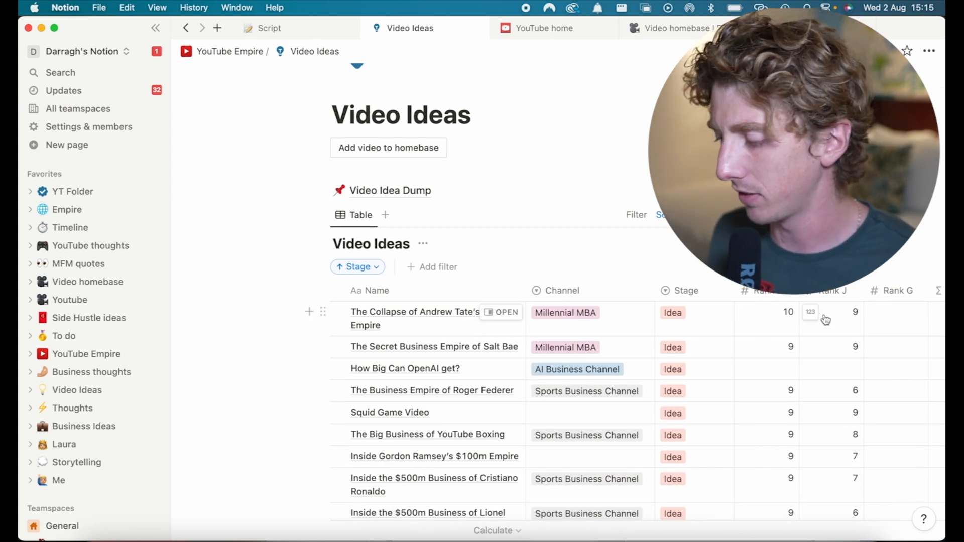
scroll("down", 3)
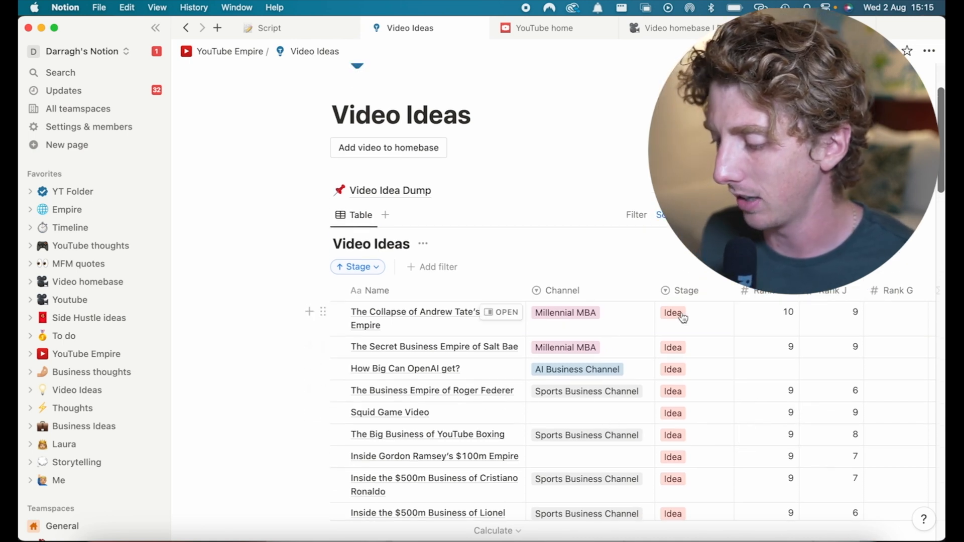
left_click(673, 313)
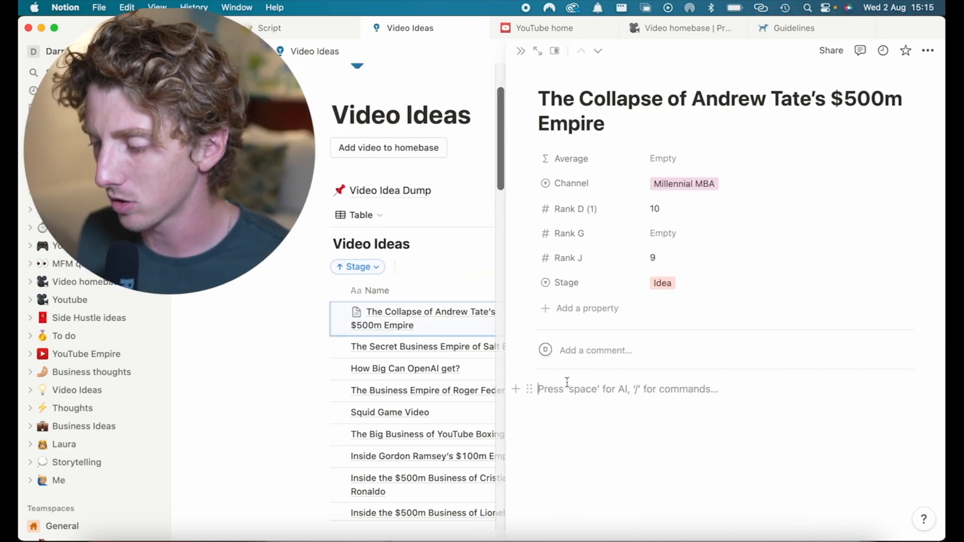
type("th")
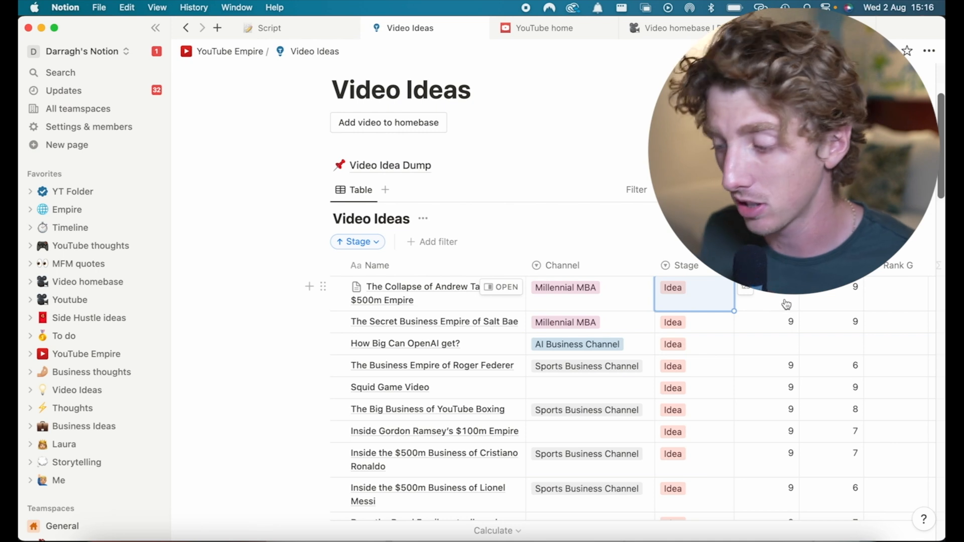
- Move the Andrew Tate idea into Video Homebase and open the newly created page
left_click(672, 287)
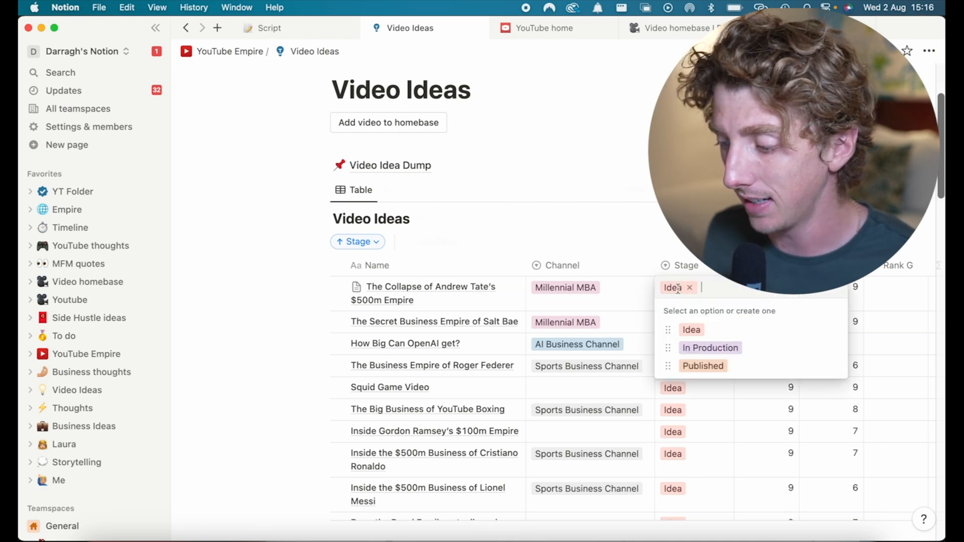
mouse_move(702, 348)
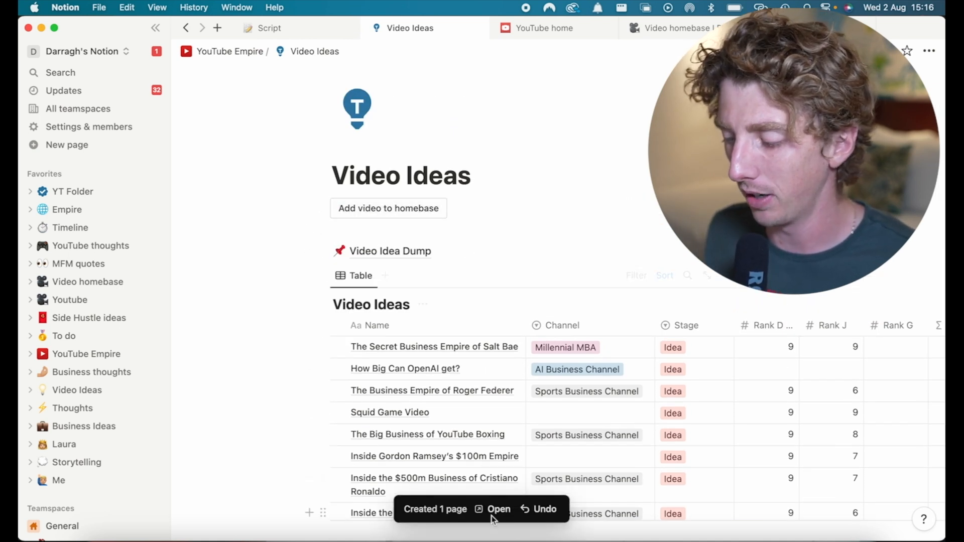
left_click(499, 509)
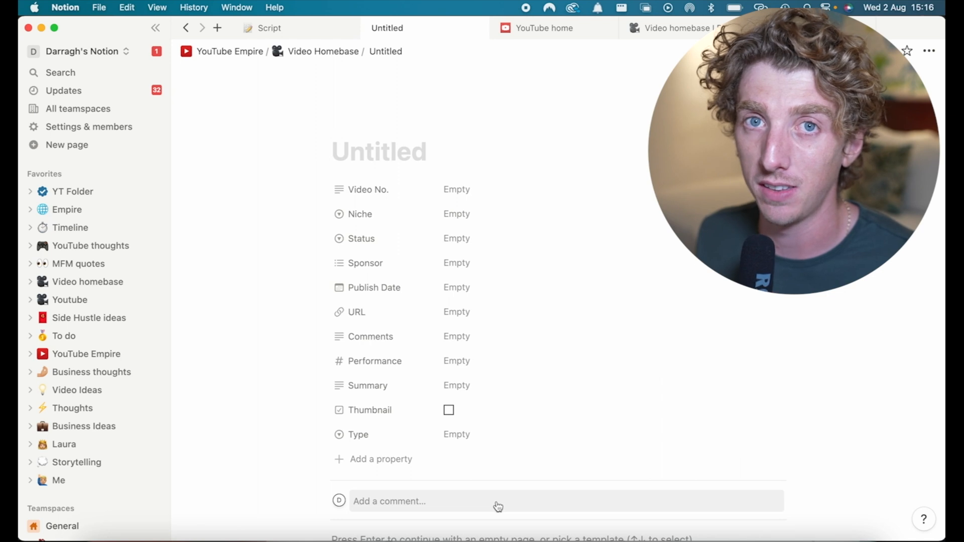
- Return to YouTube home and view the video board's Project Status and Calendar layouts
left_click(543, 27)
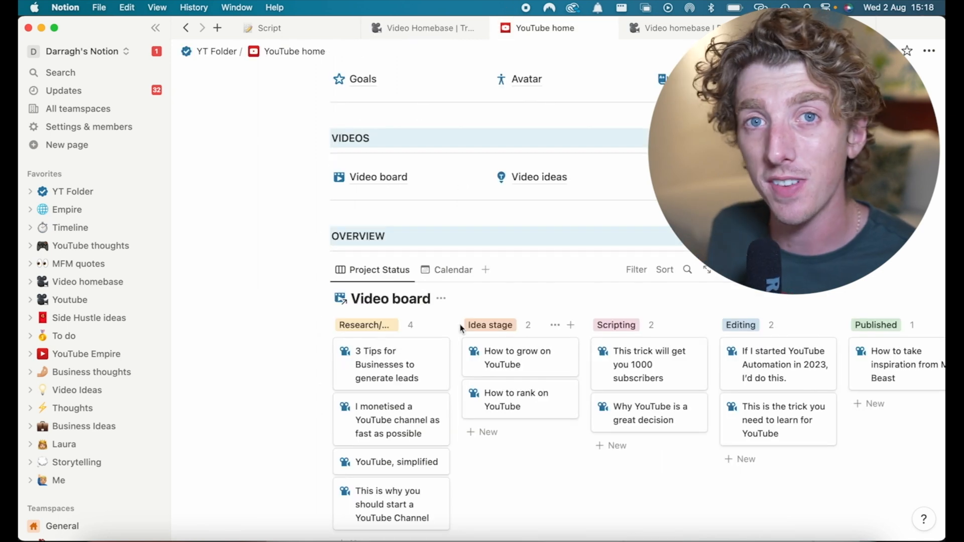
scroll("down", 3)
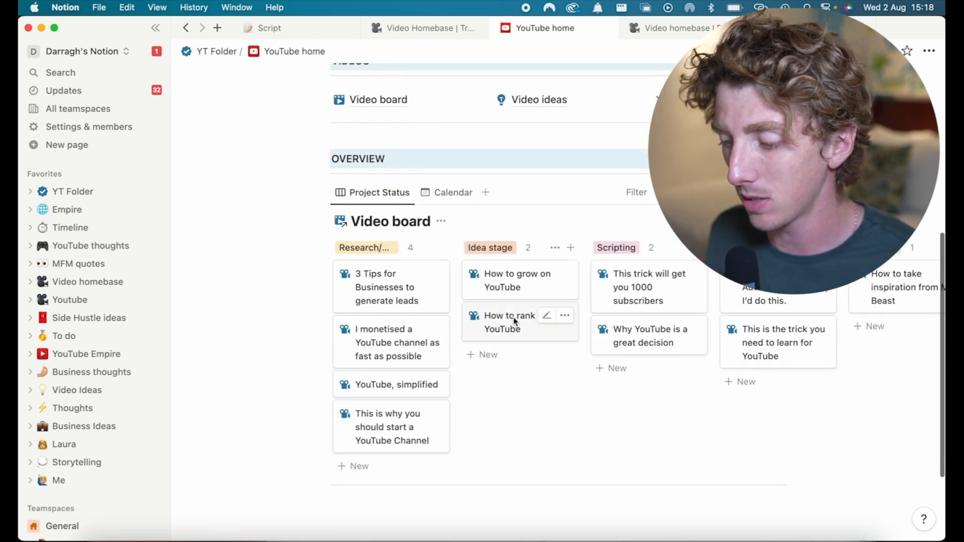
scroll("right", 3)
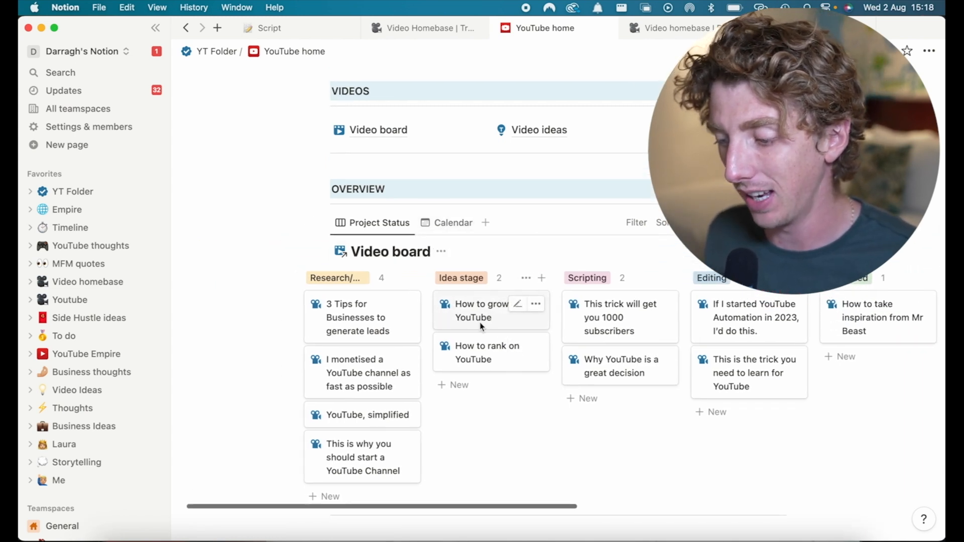
left_click(453, 222)
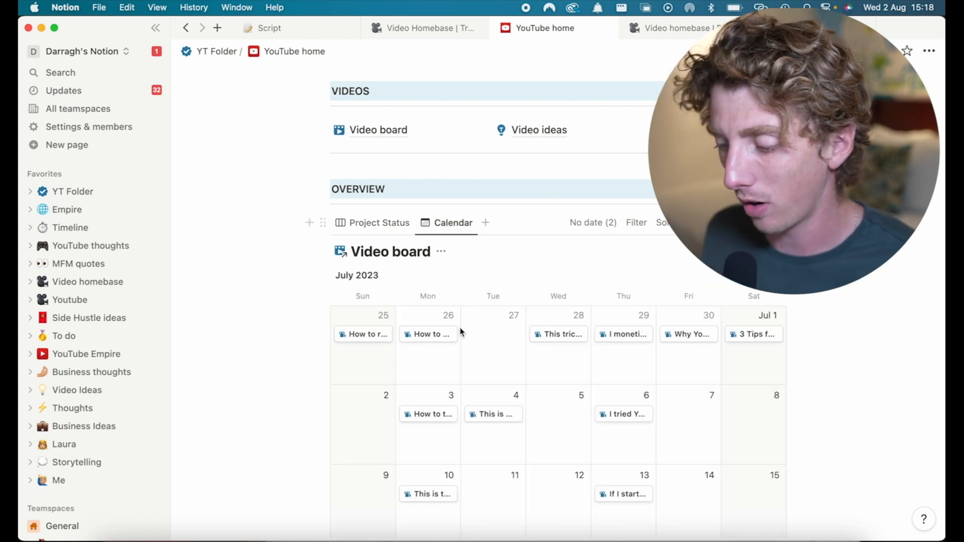
scroll("down", 3)
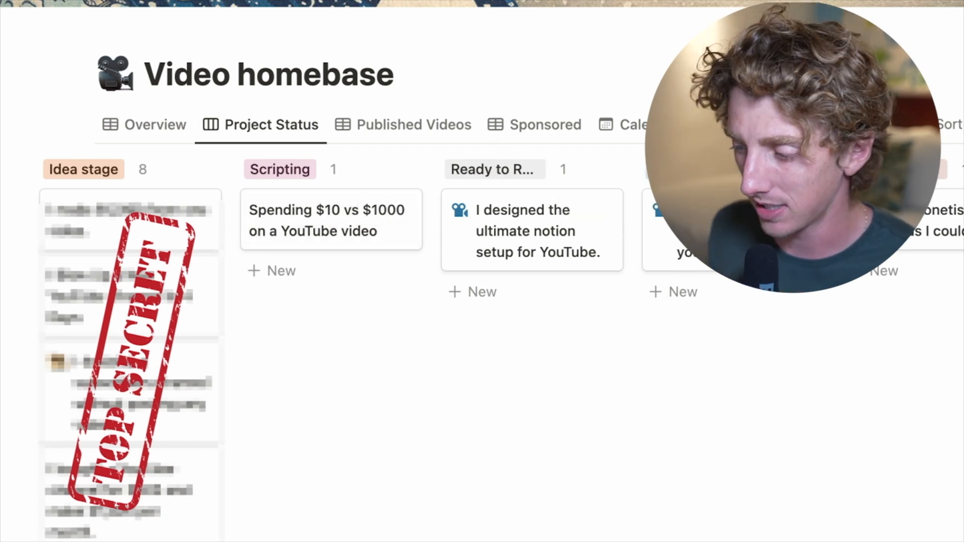
- Peek the published 'If I started YouTube Automation in 2023' video from the Project Status board
left_click(626, 124)
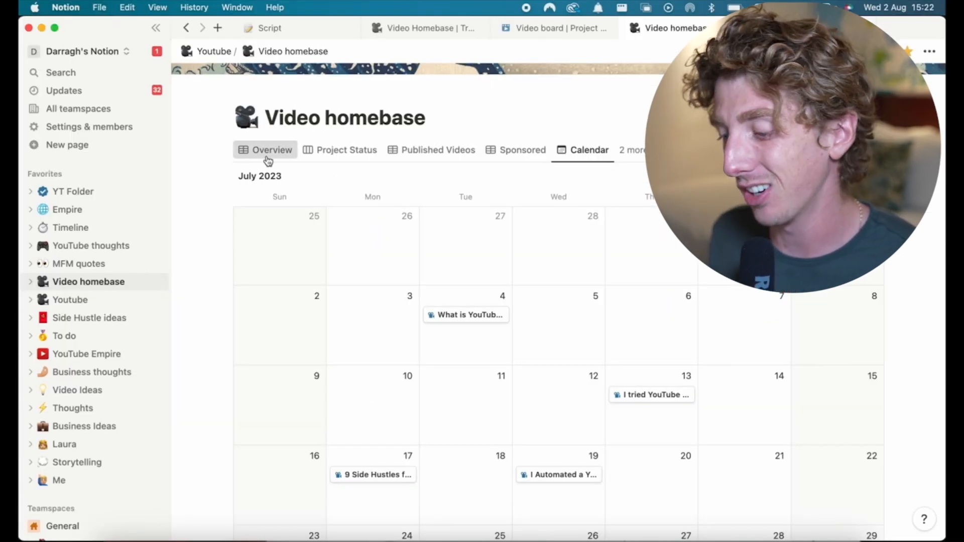
left_click(271, 150)
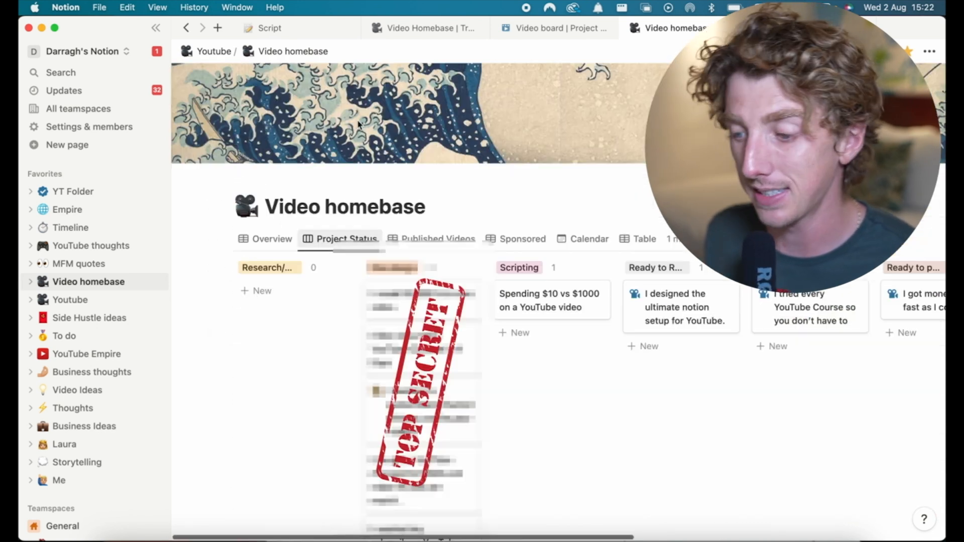
scroll("right", 3)
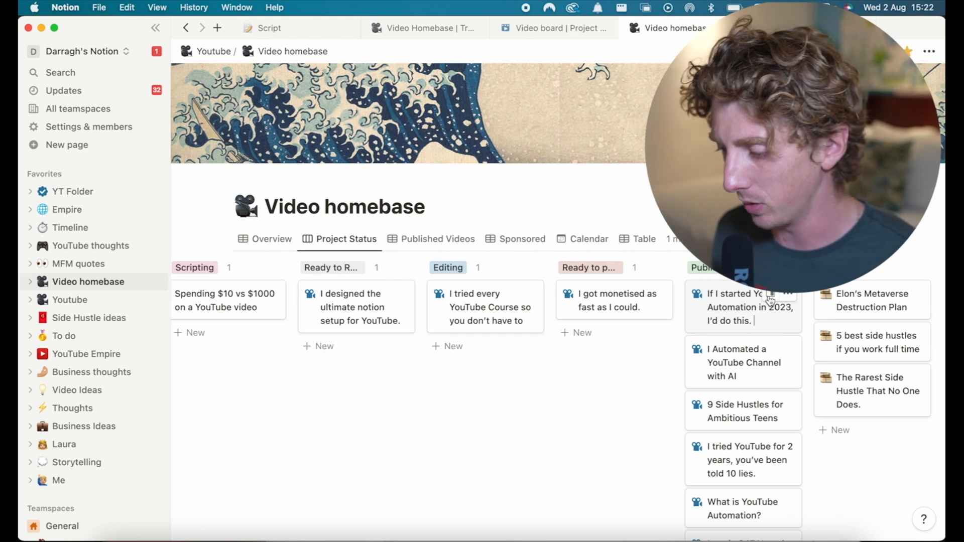
left_click(735, 307)
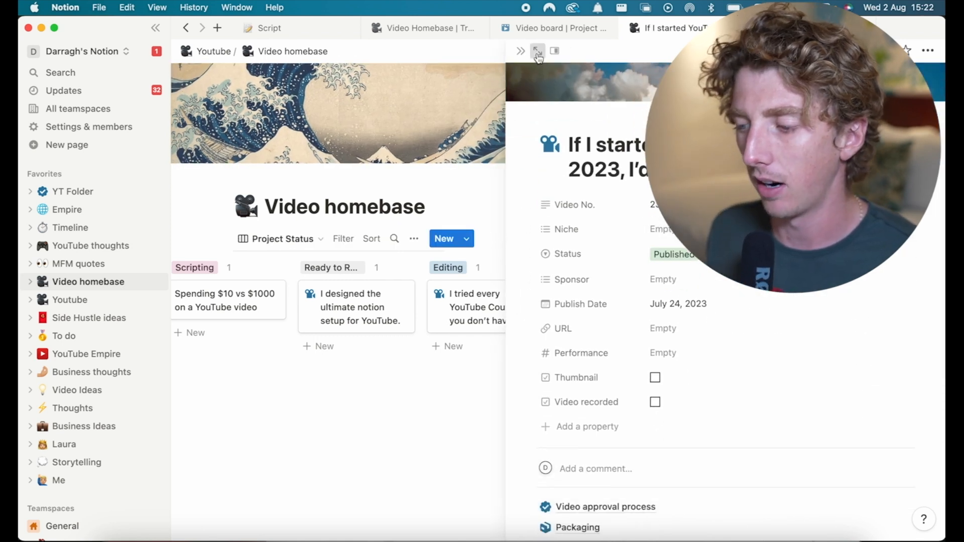
- Expand the YouTube Automation video to full page and open its Video approval process subpage
left_click(537, 50)
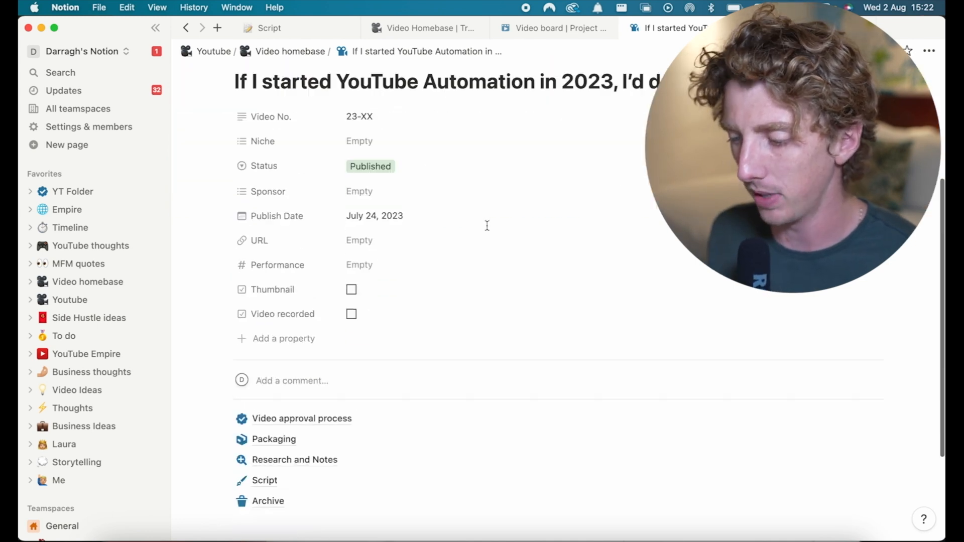
scroll("down", 3)
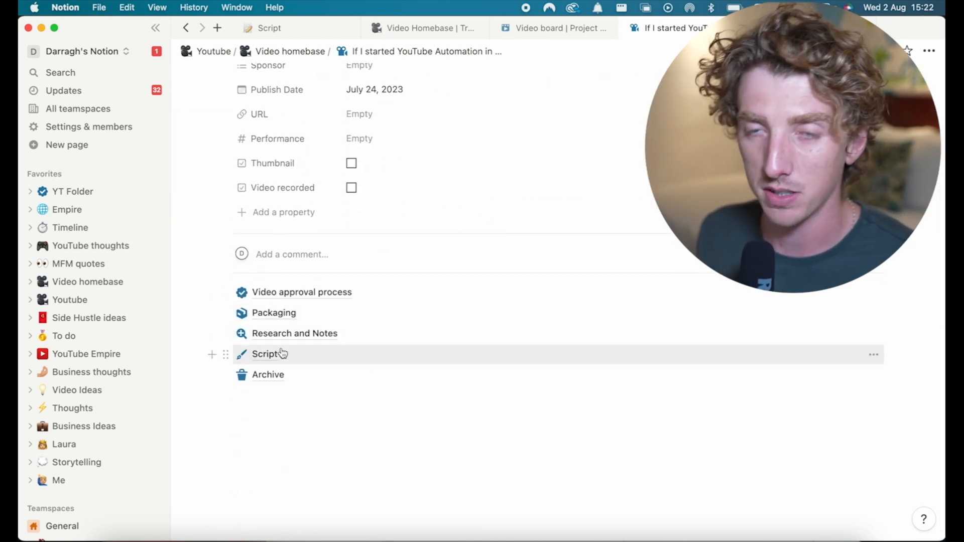
mouse_move(325, 329)
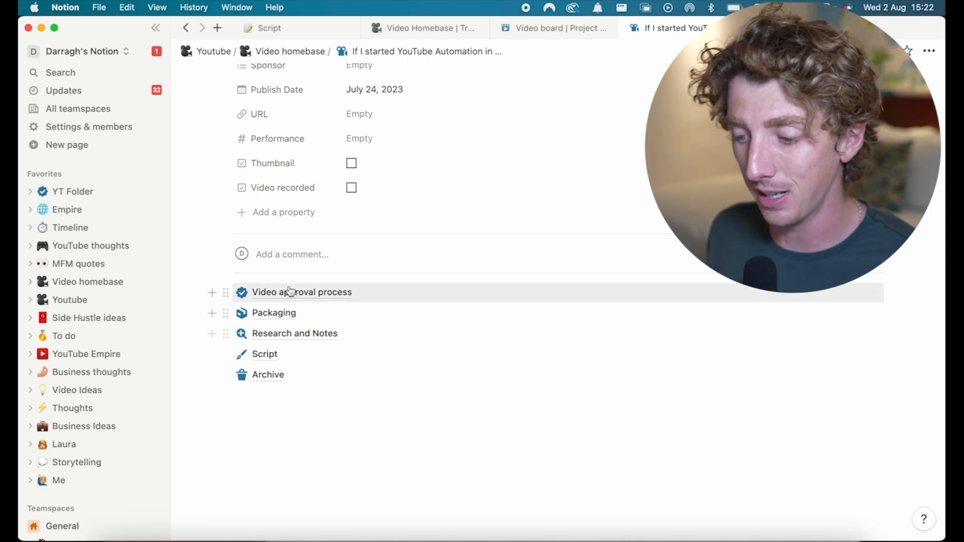
left_click(301, 292)
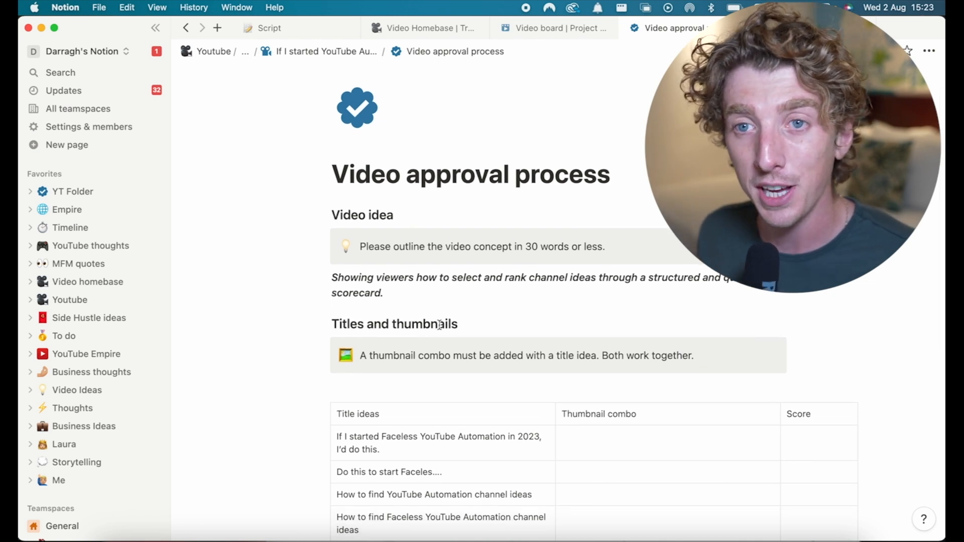
mouse_move(477, 329)
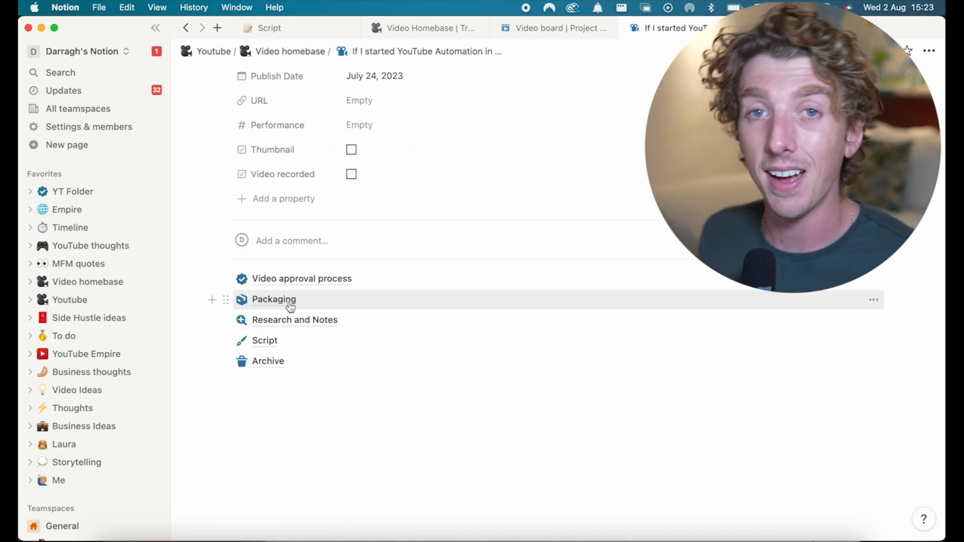
left_click(273, 299)
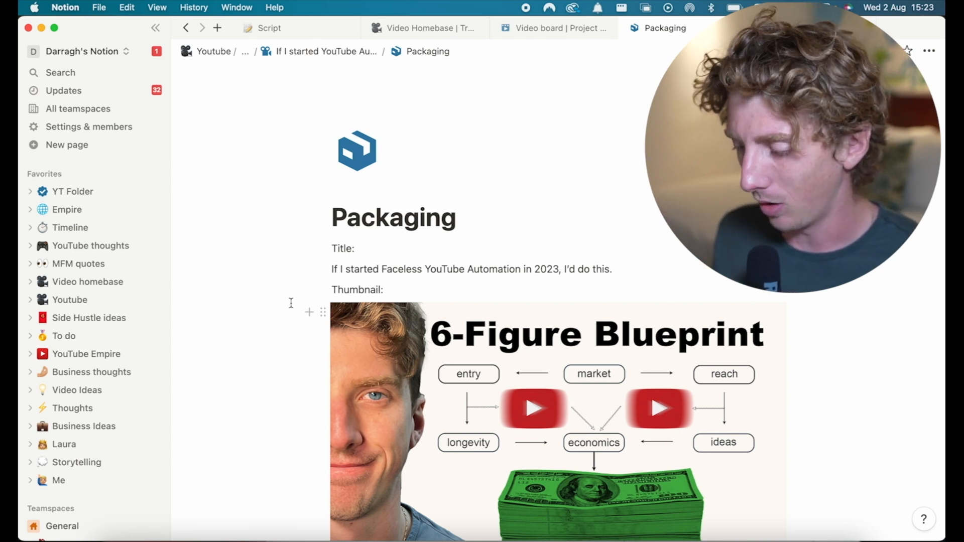
scroll("down", 3)
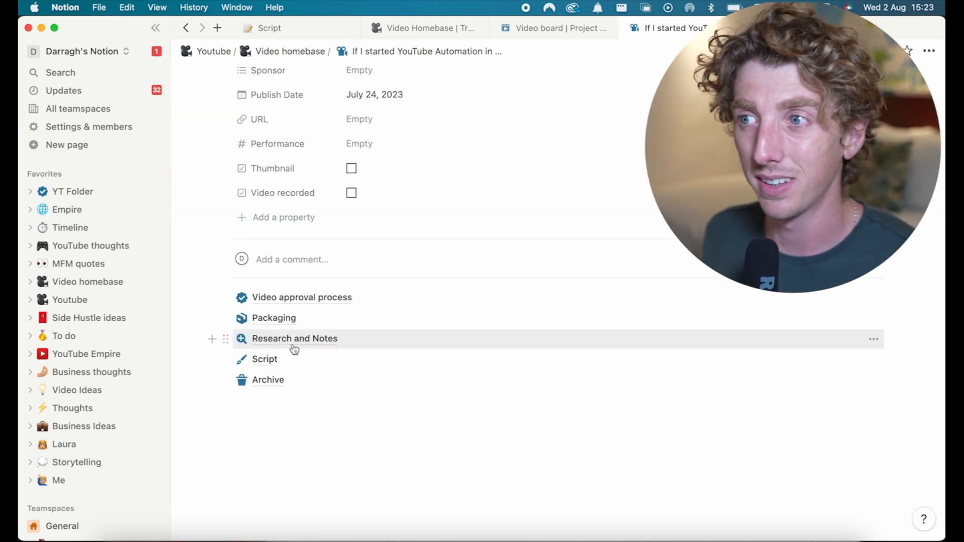
mouse_move(287, 360)
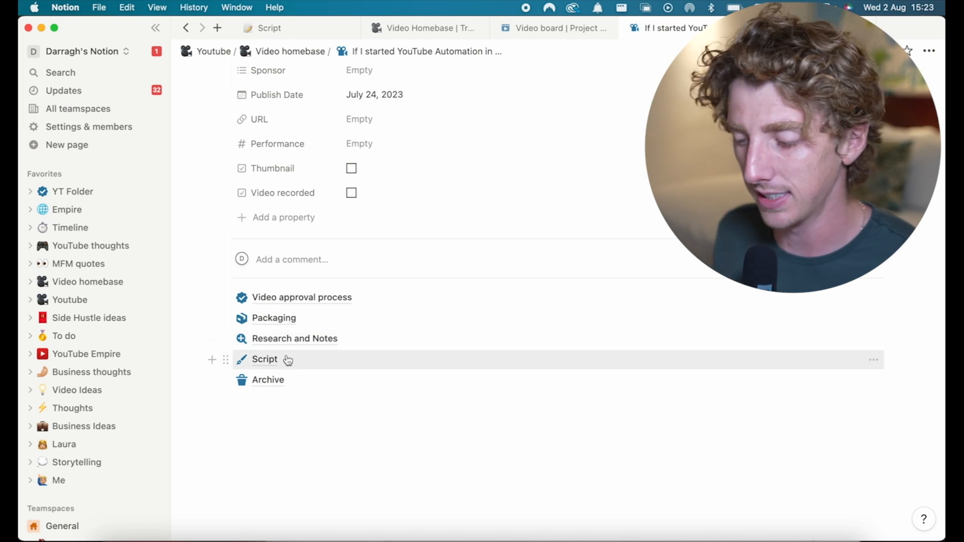
- Open the video's Script subpage, then expand and collapse the Raw script toggle
left_click(264, 359)
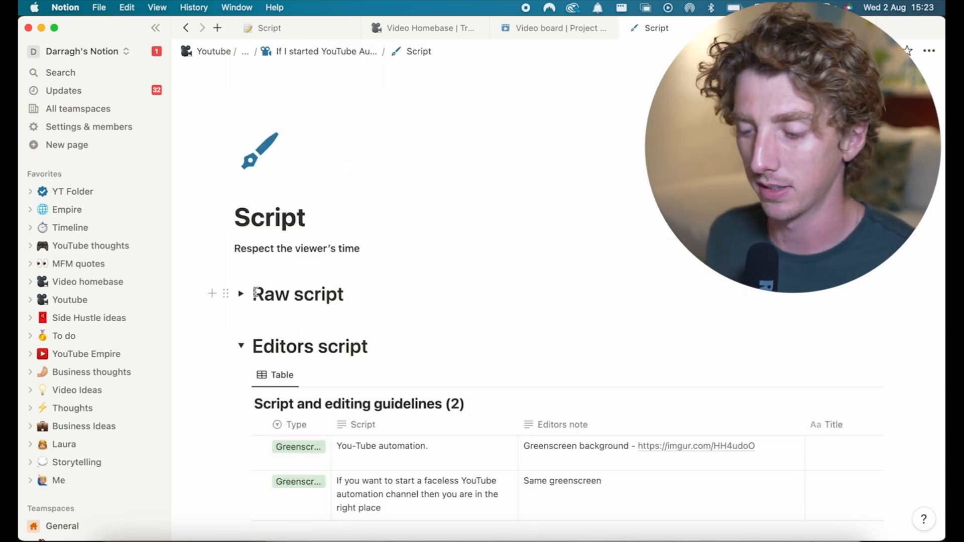
left_click(241, 295)
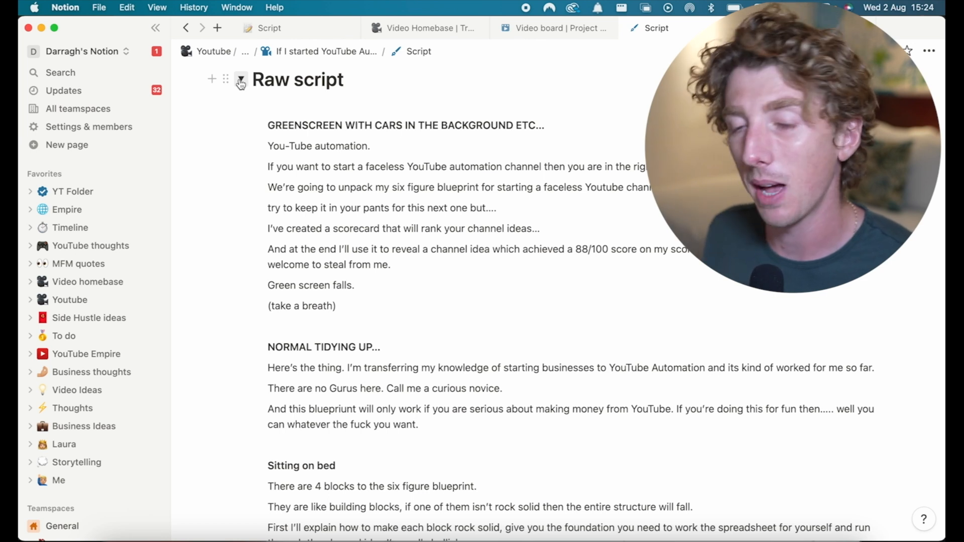
left_click(240, 80)
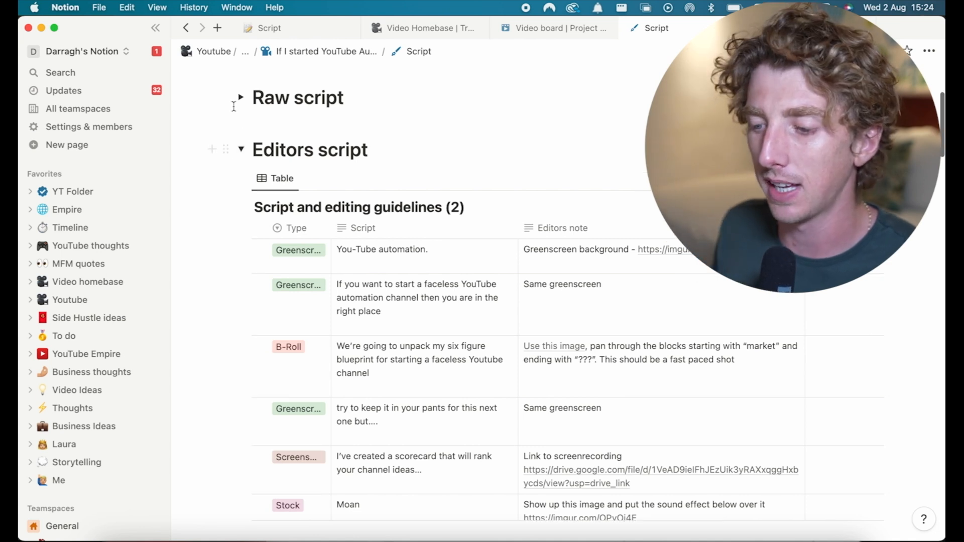
- Scroll through the Editors script table of shots and editor notes
scroll("down", 3)
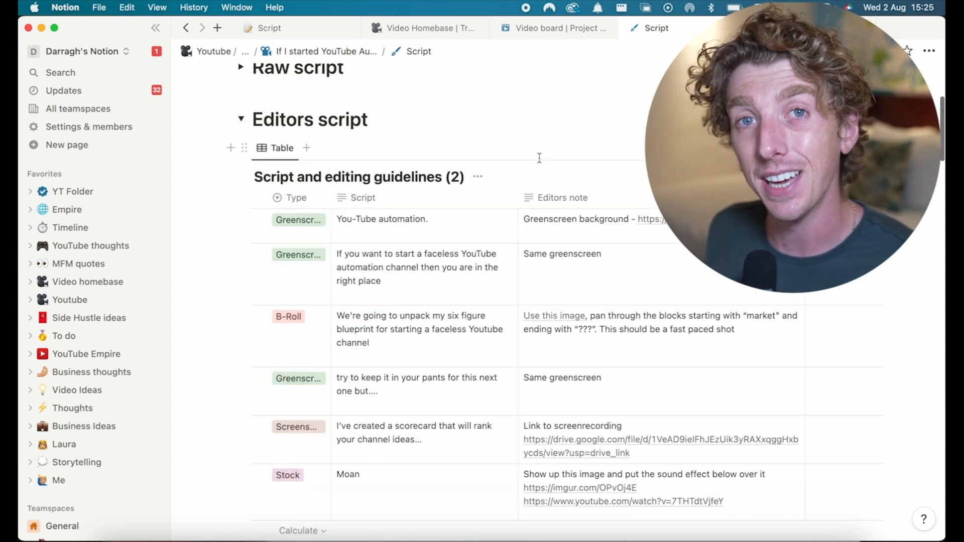
scroll("down", 3)
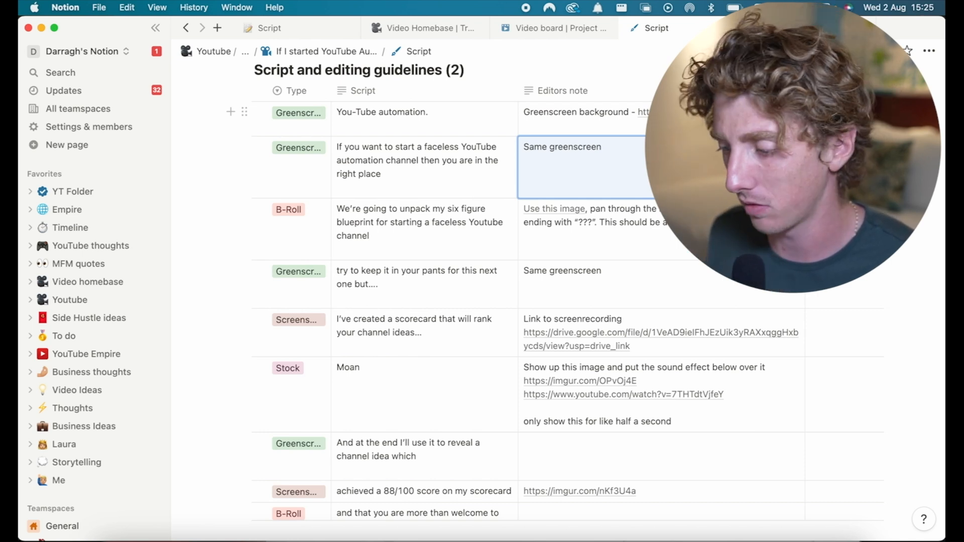
scroll("down", 3)
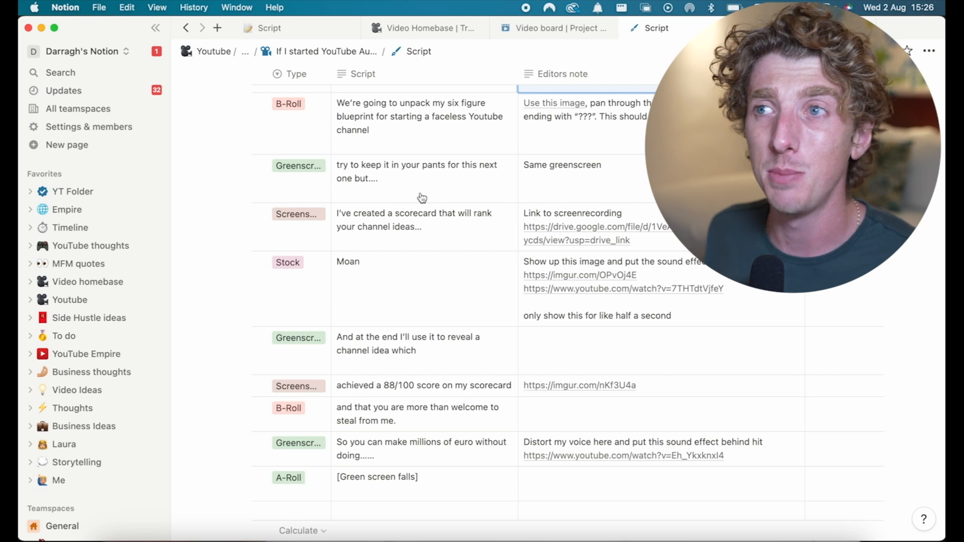
scroll("down", 3)
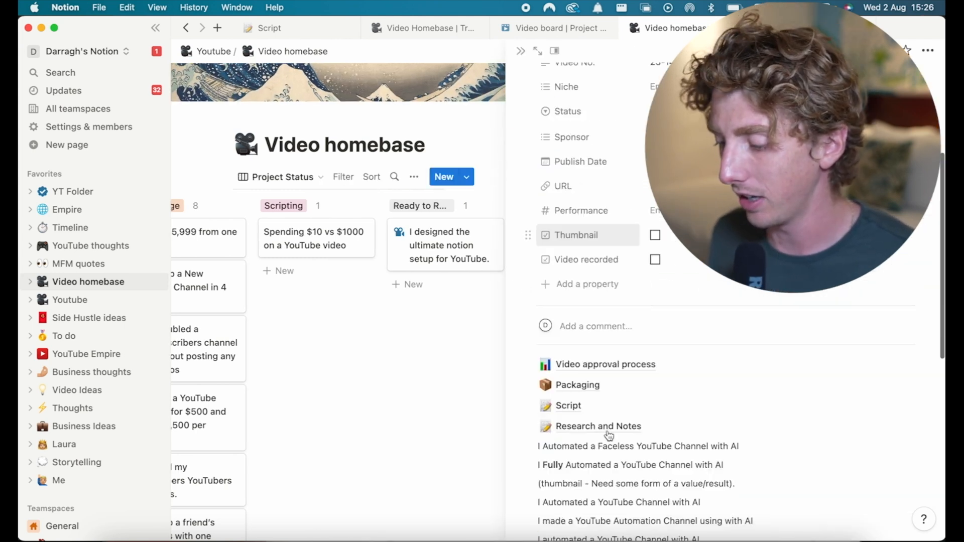
- Close the side peek and add a new untitled card under the Scripting column
left_click(568, 406)
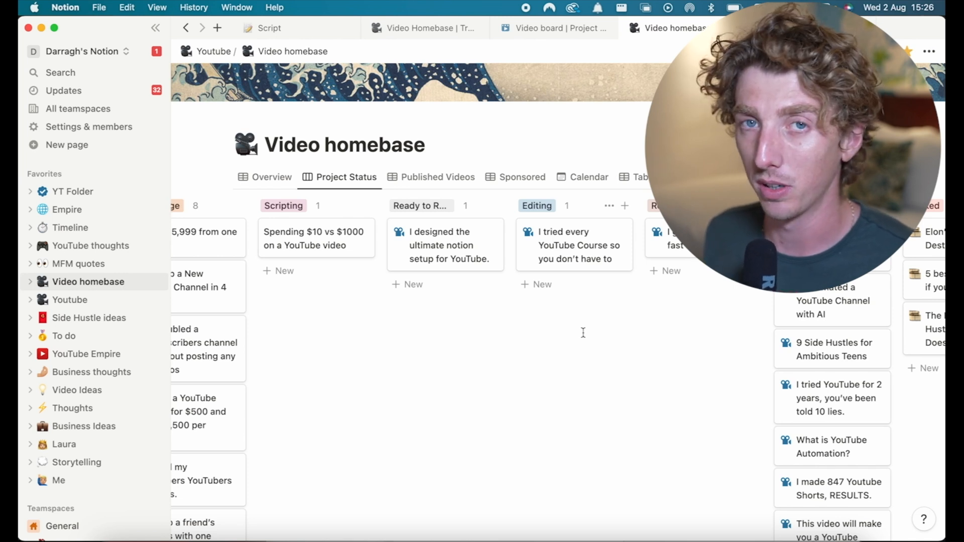
scroll("left", 3)
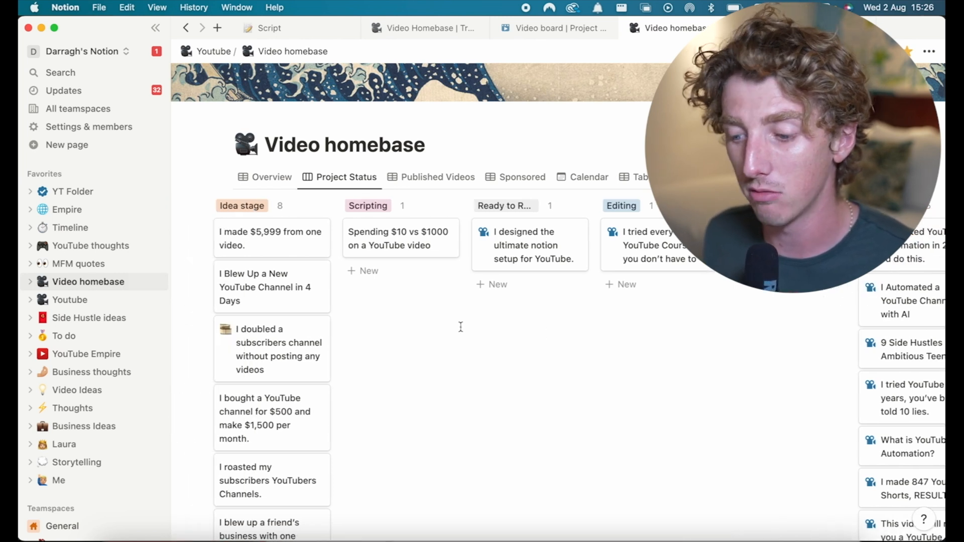
left_click(363, 270)
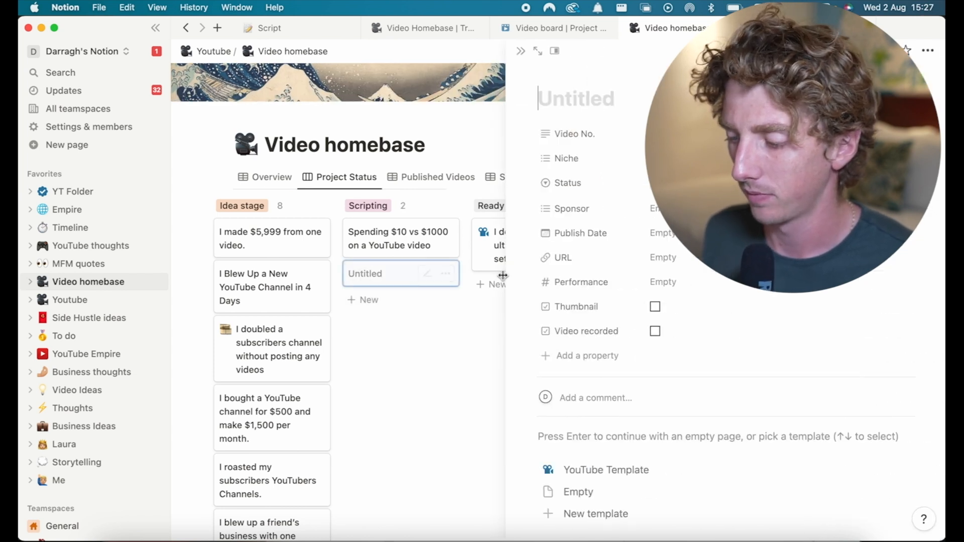
- Open the YouTube Template's Script subpage, expand Editors script, then go to Guidelines
left_click(606, 469)
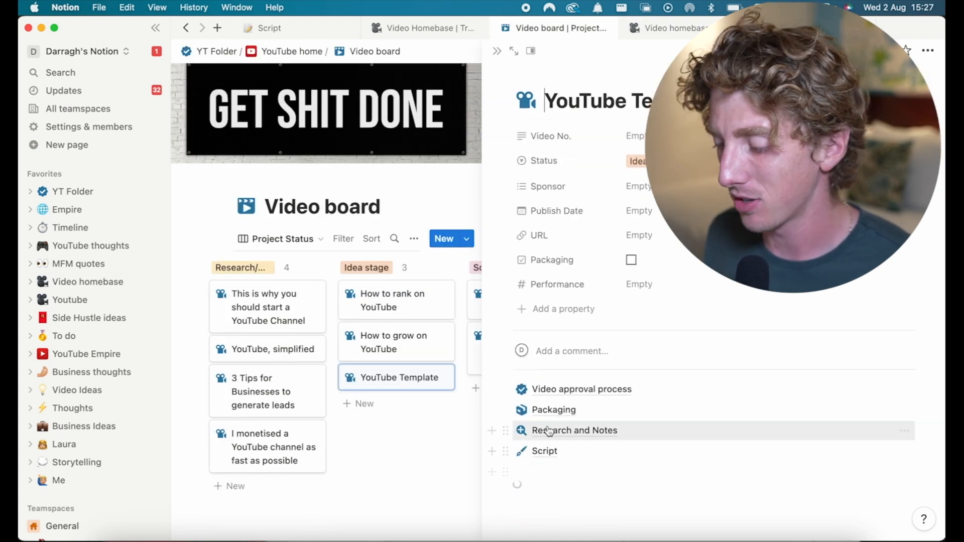
left_click(544, 451)
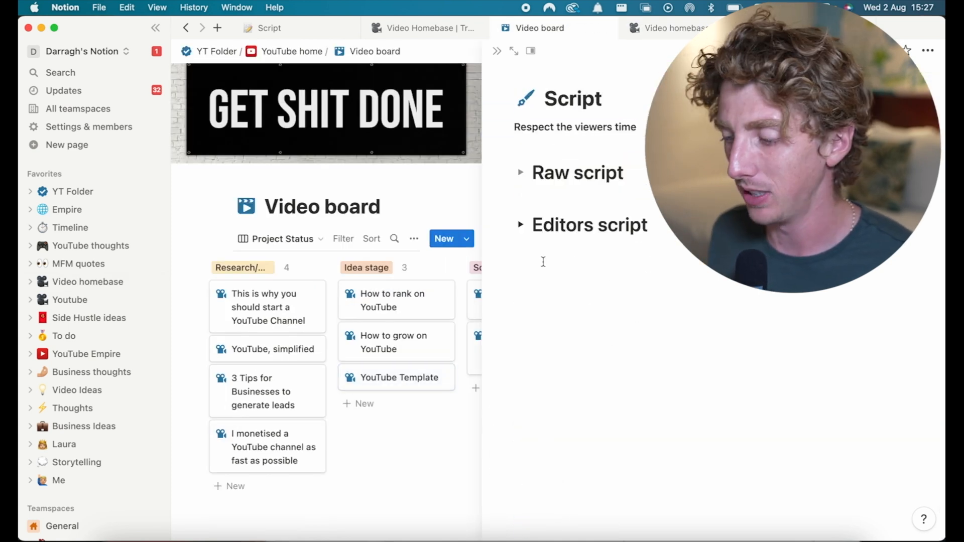
left_click(520, 225)
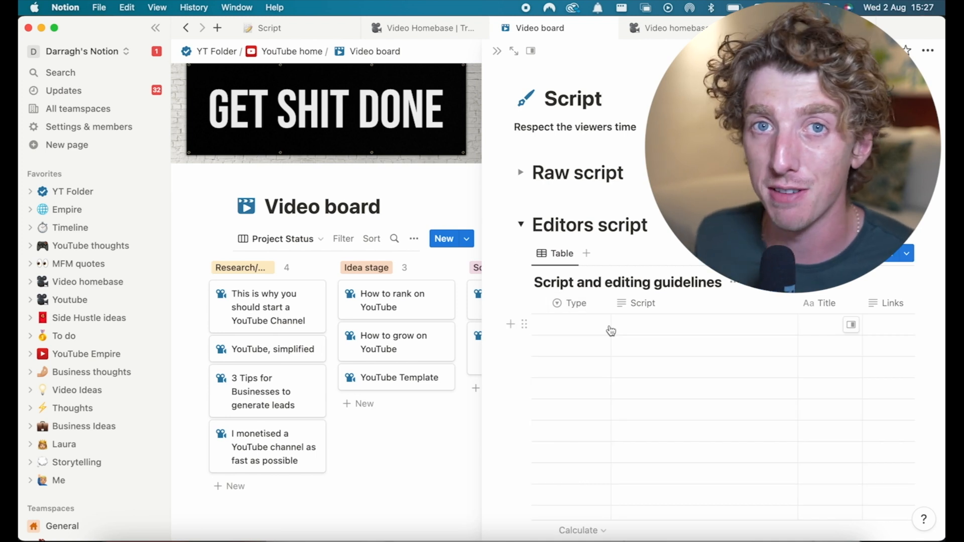
left_click(544, 27)
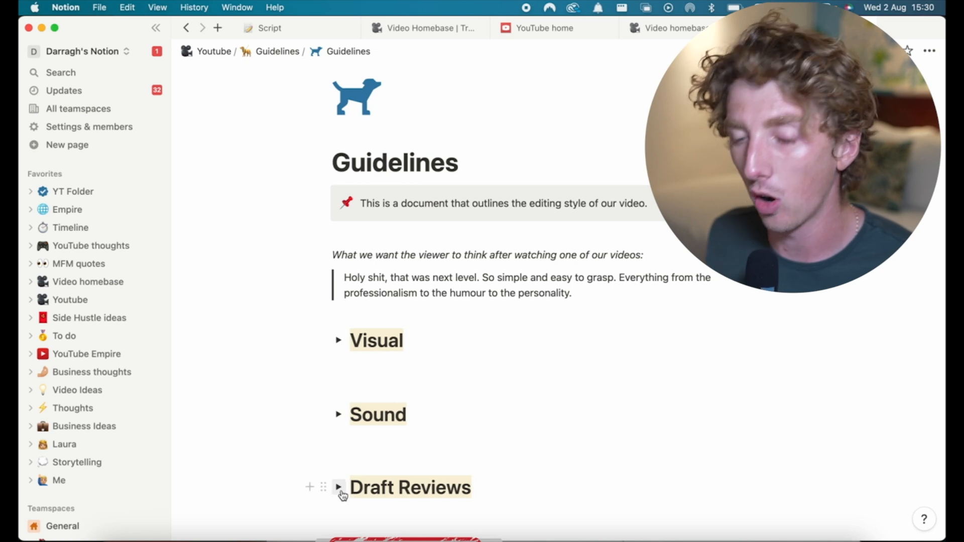
- Expand the Guidelines' Sound and Visual sections and scroll through the music table and editing rules
left_click(338, 487)
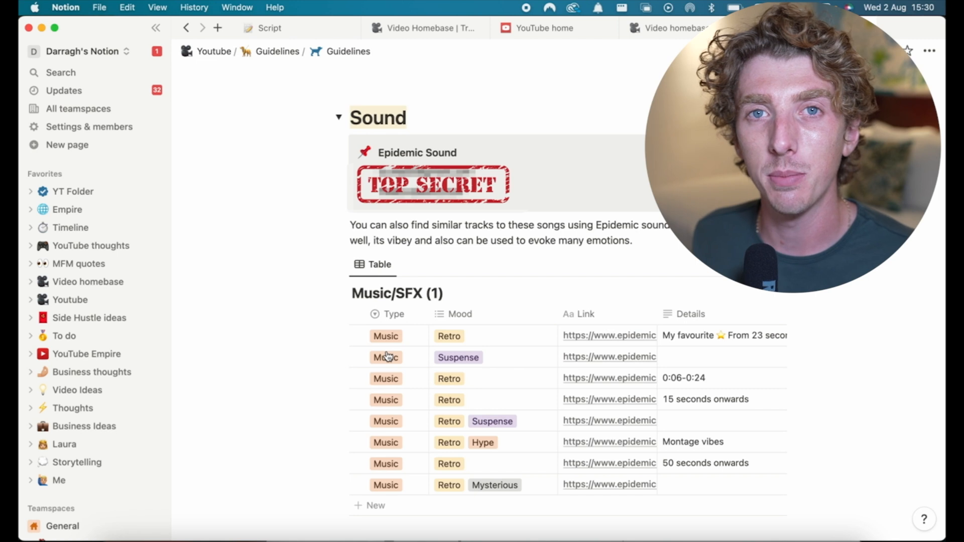
scroll("down", 3)
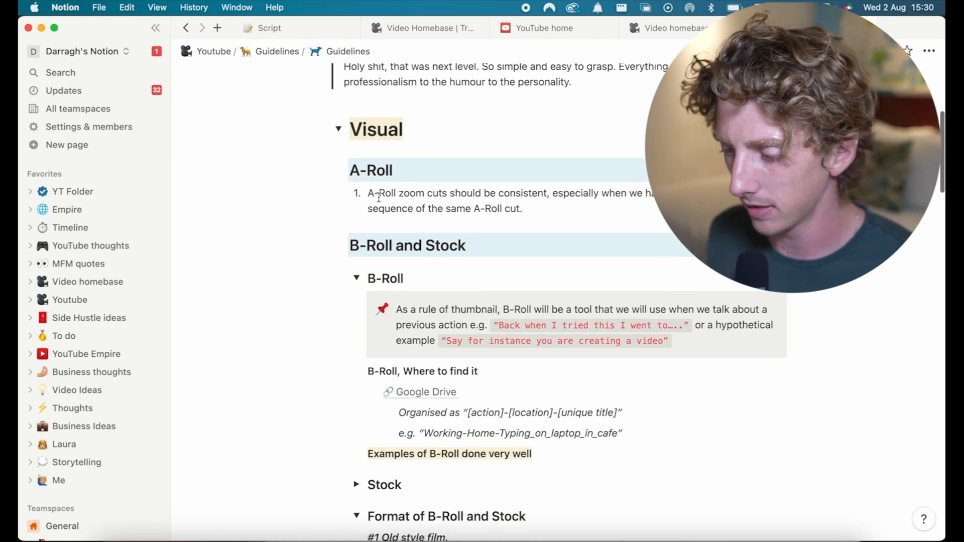
scroll("down", 3)
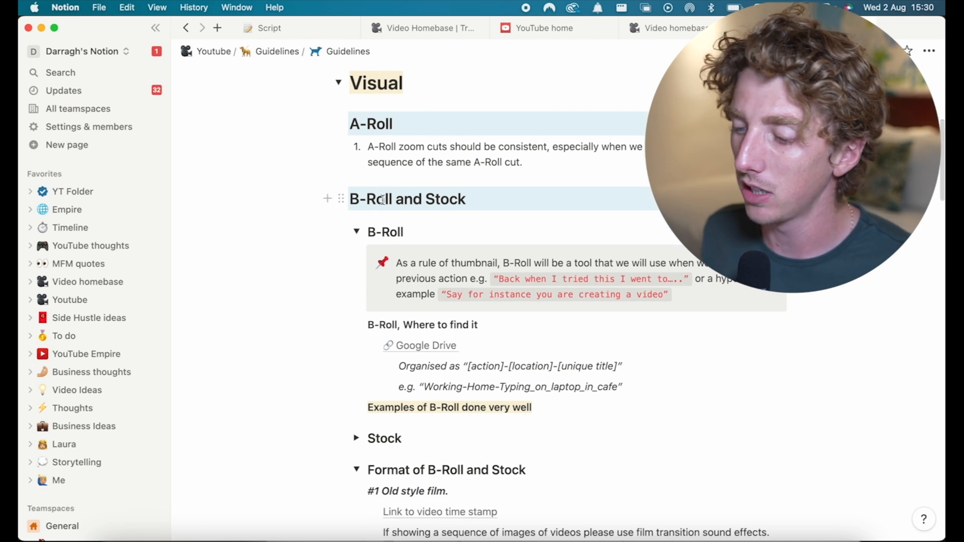
scroll("down", 3)
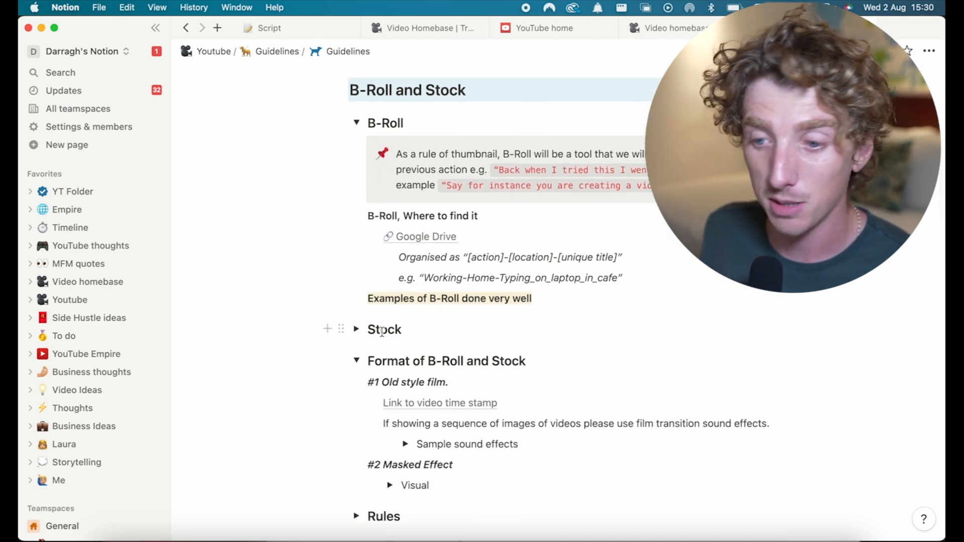
scroll("down", 3)
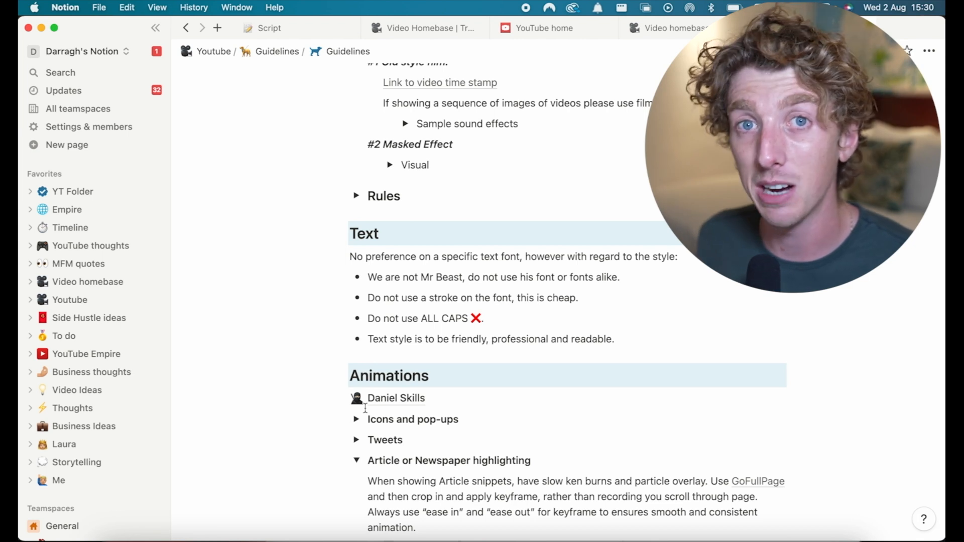
scroll("down", 3)
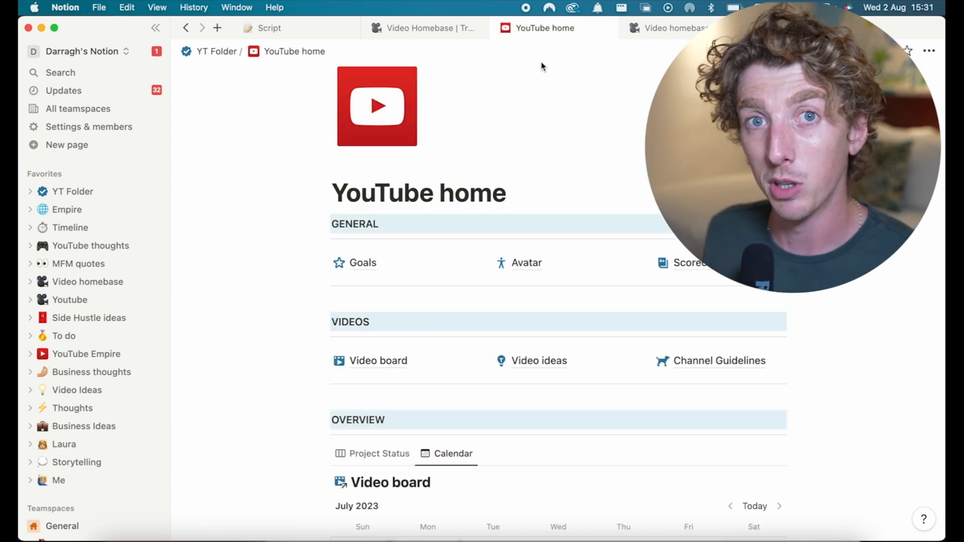
- View Channel Guidelines, then return to YouTube home and open the Avatar page
left_click(720, 361)
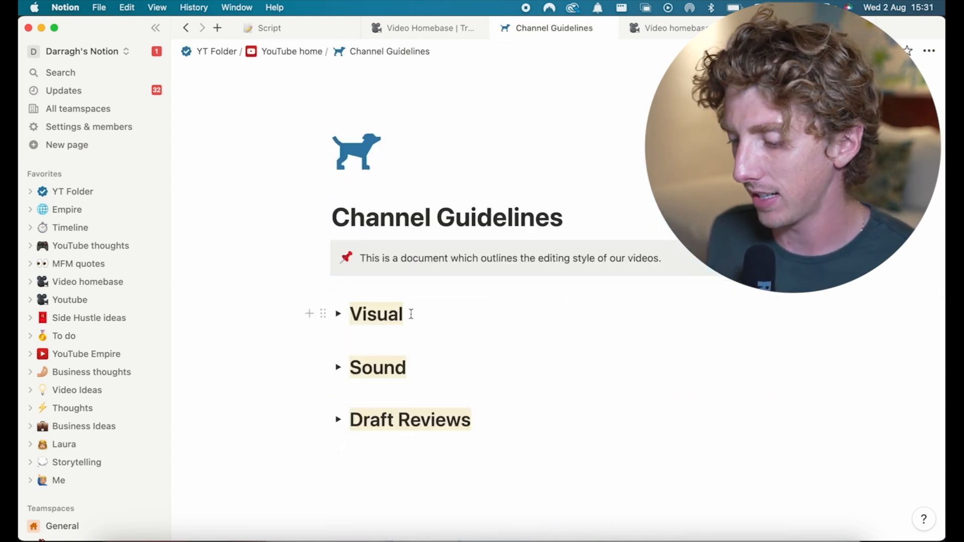
scroll("down", 3)
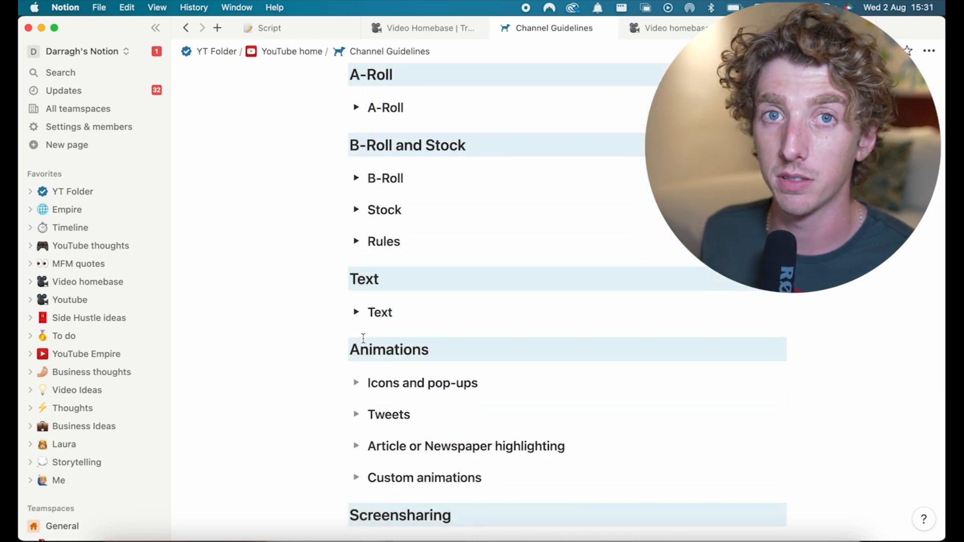
left_click(292, 51)
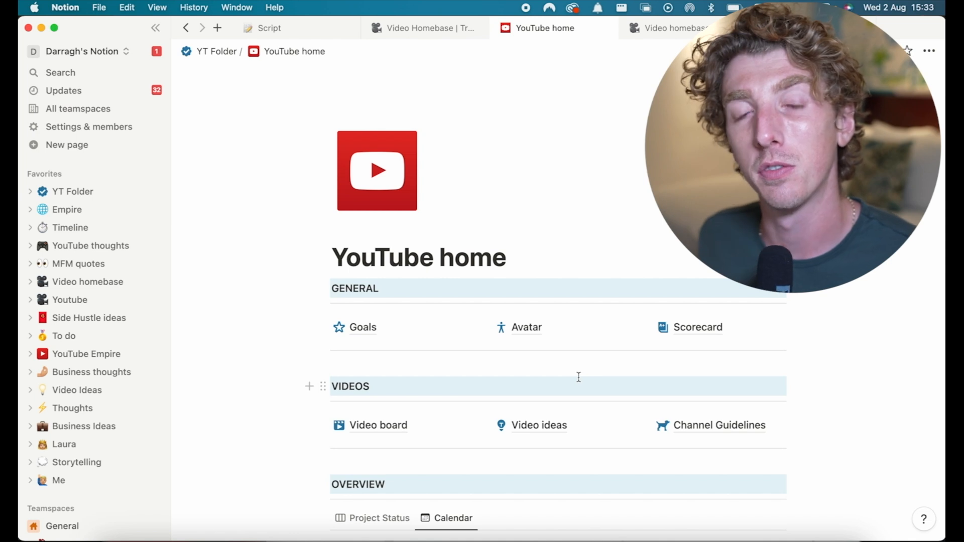
left_click(526, 327)
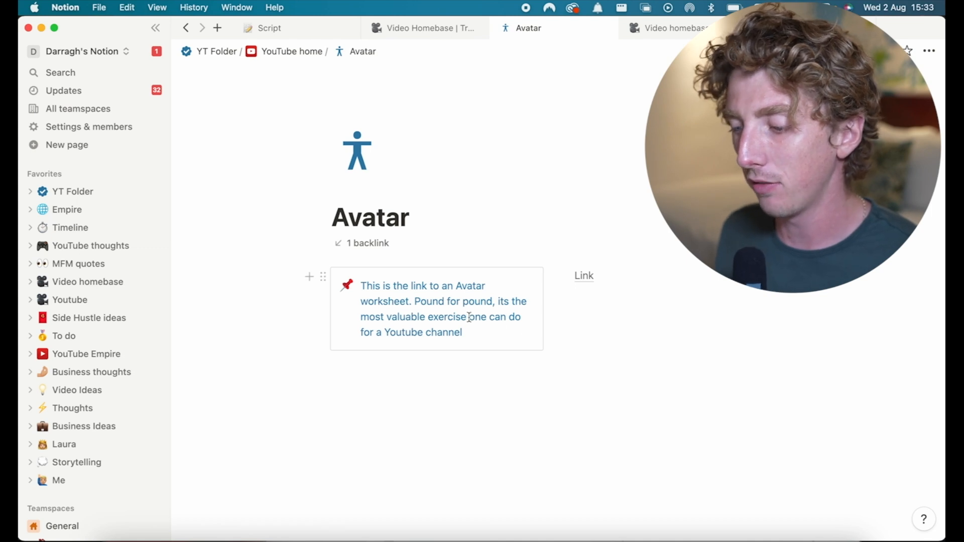
mouse_move(78, 272)
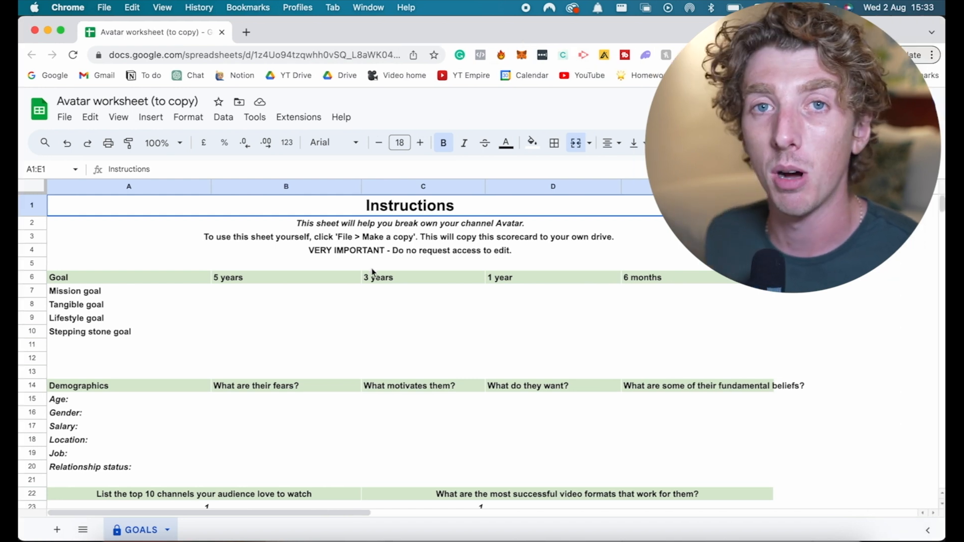
- Scroll through the Avatar worksheet
scroll("down", 3)
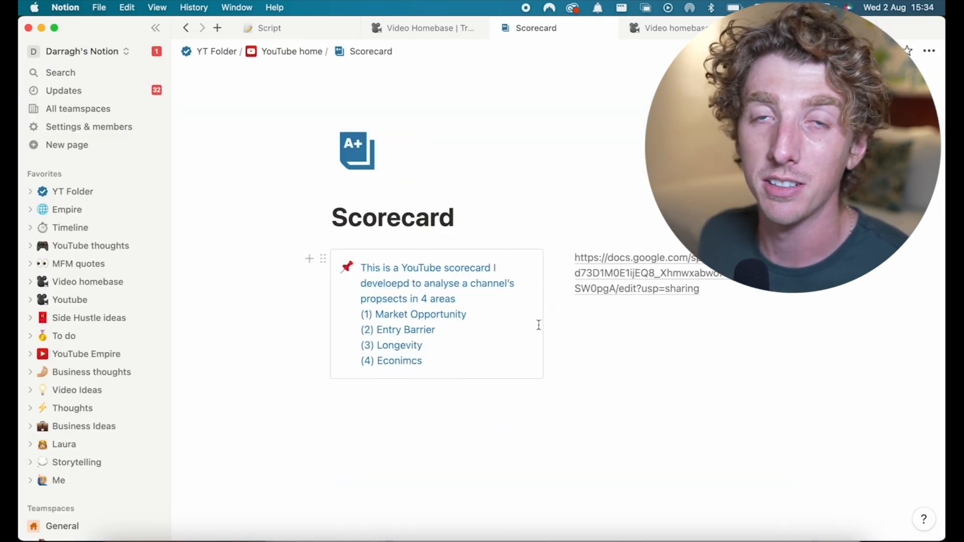
- Return to YouTube home and scroll through its General, Videos and Overview sections
left_click(291, 51)
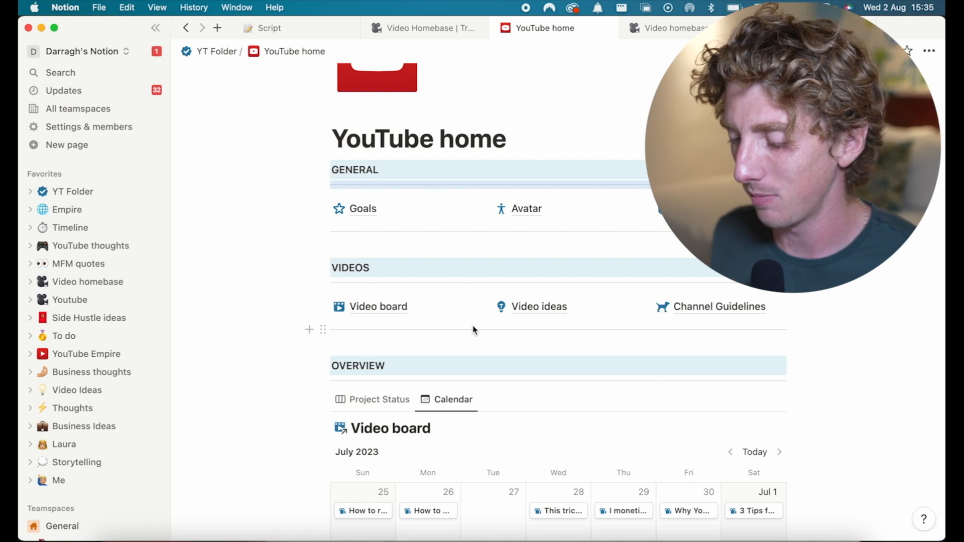
scroll("down", 3)
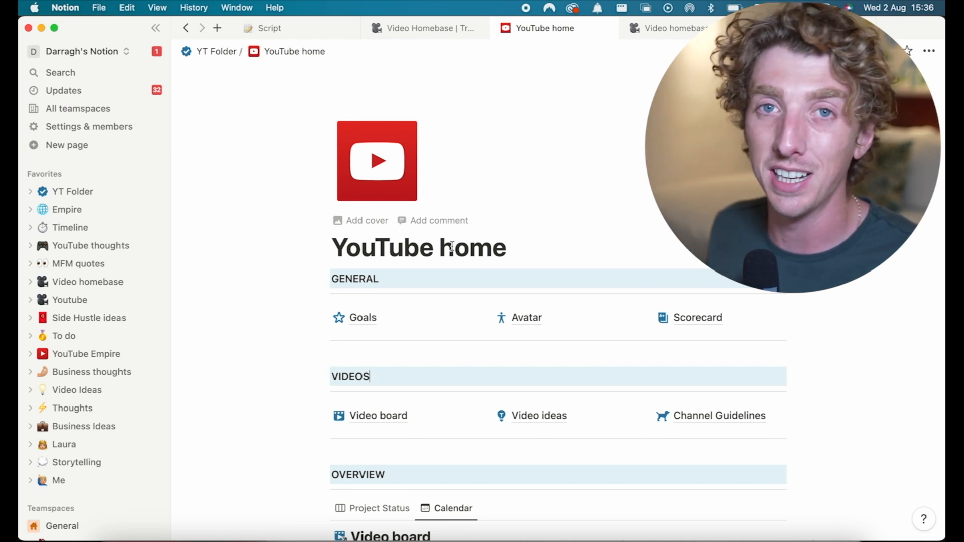
scroll("down", 3)
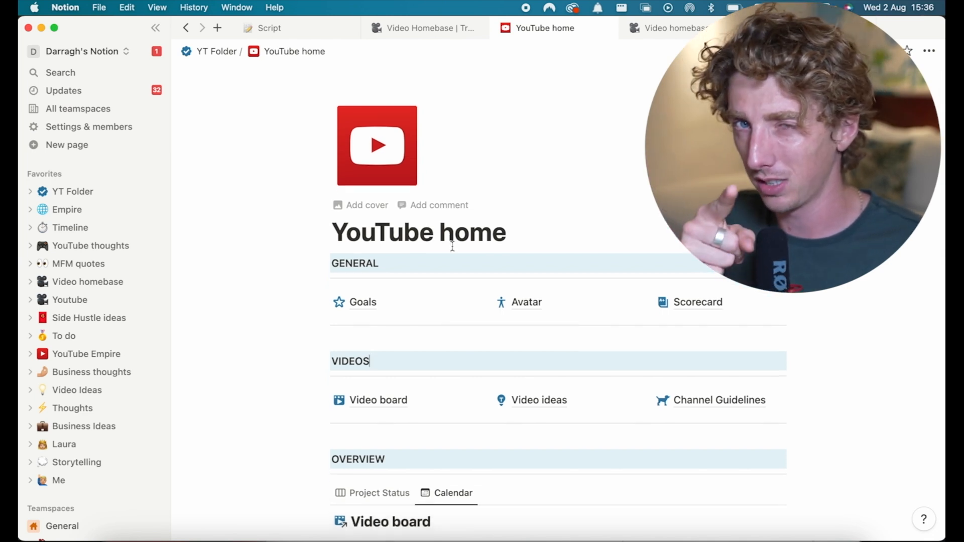